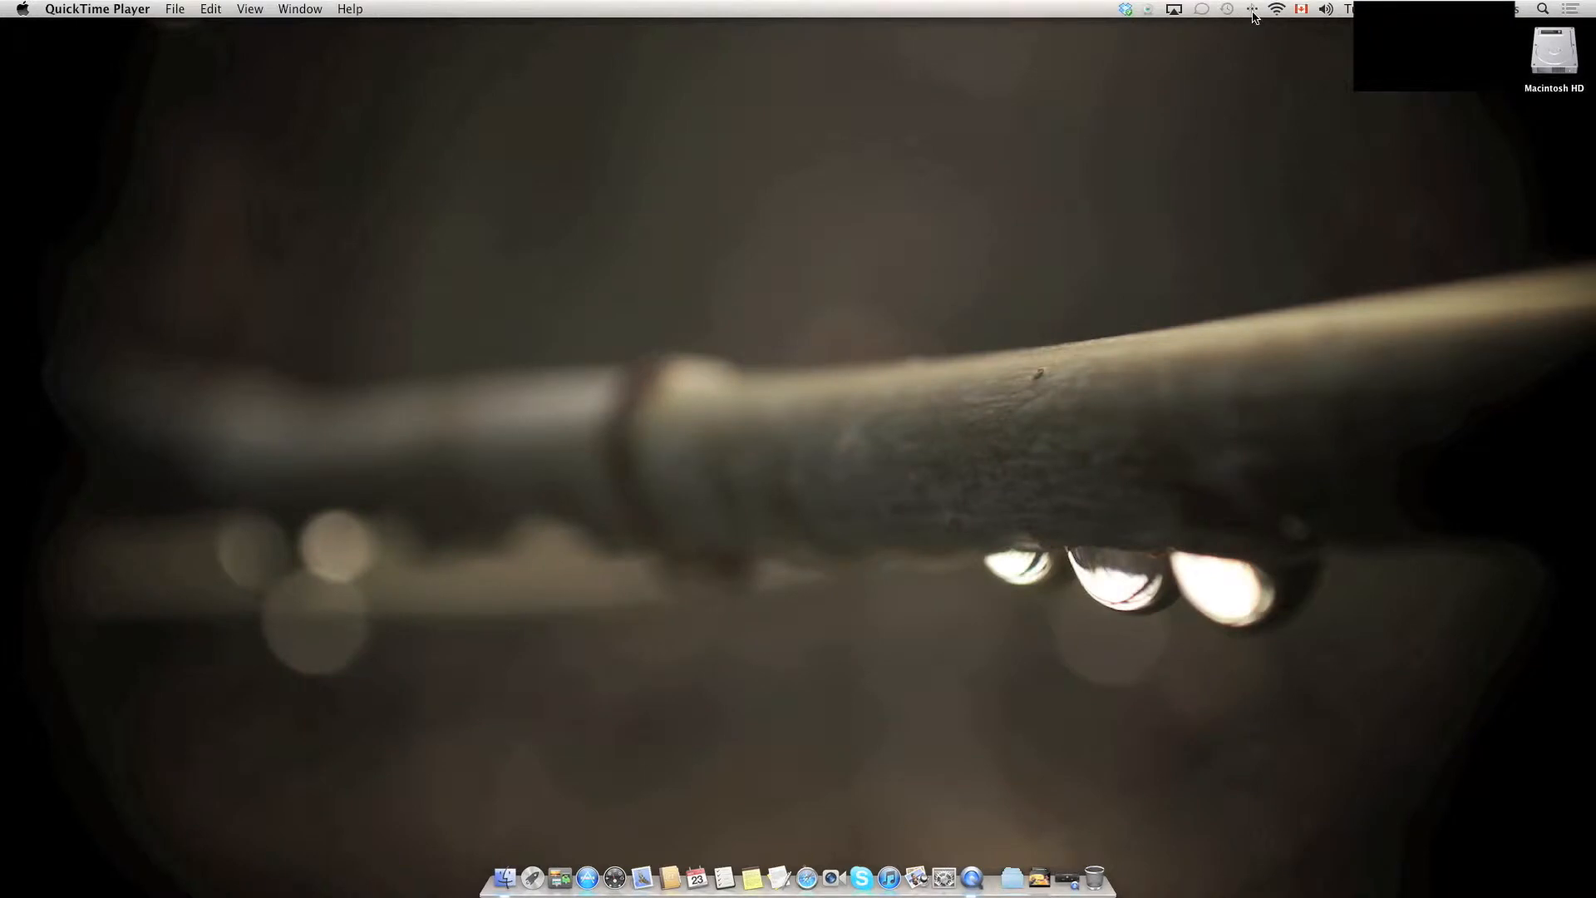
{"action": "mouse_move", "coordinate": [1261, 20]}
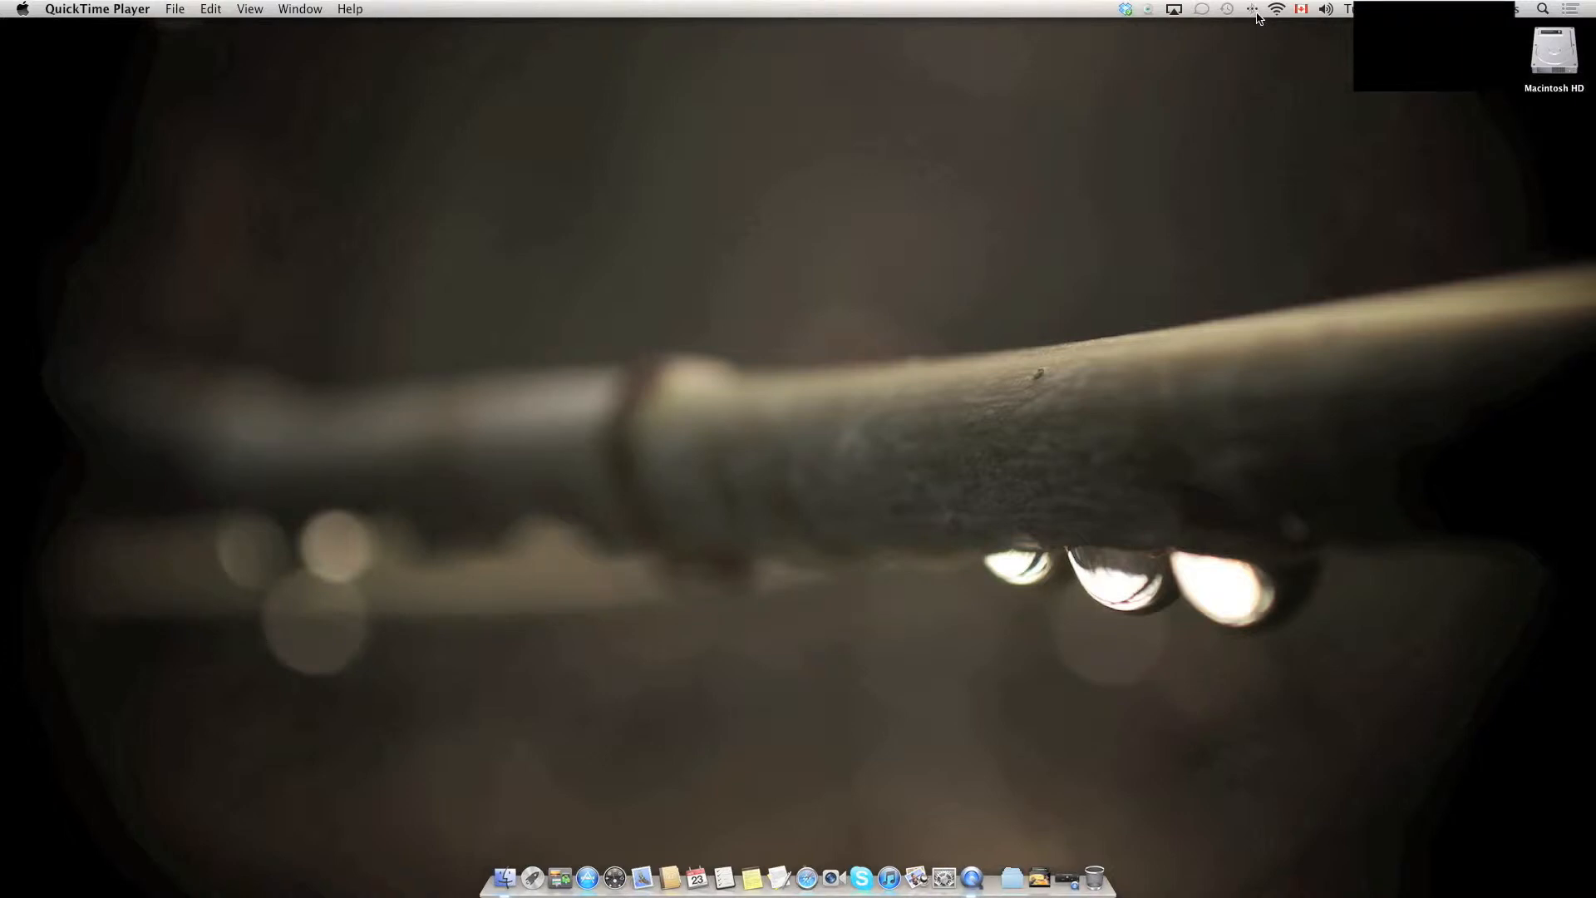
Open the menu bar Bluetooth menu showing the paired trackpad, keyboard and headset
{"action": "left_click", "coordinate": [1253, 9]}
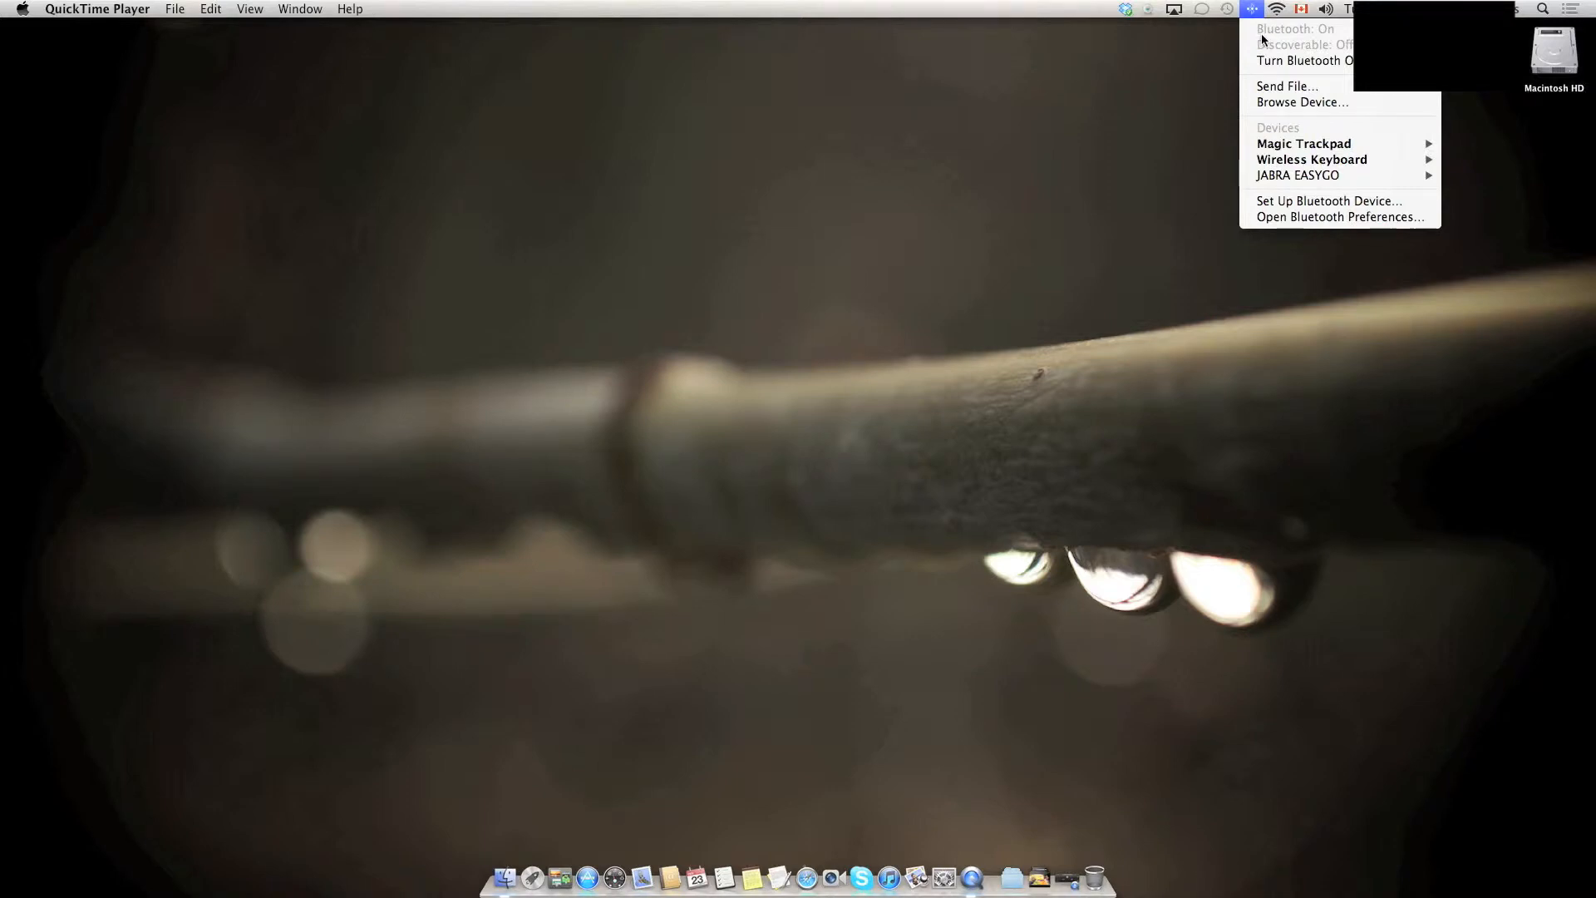
{"action": "mouse_move", "coordinate": [1303, 102]}
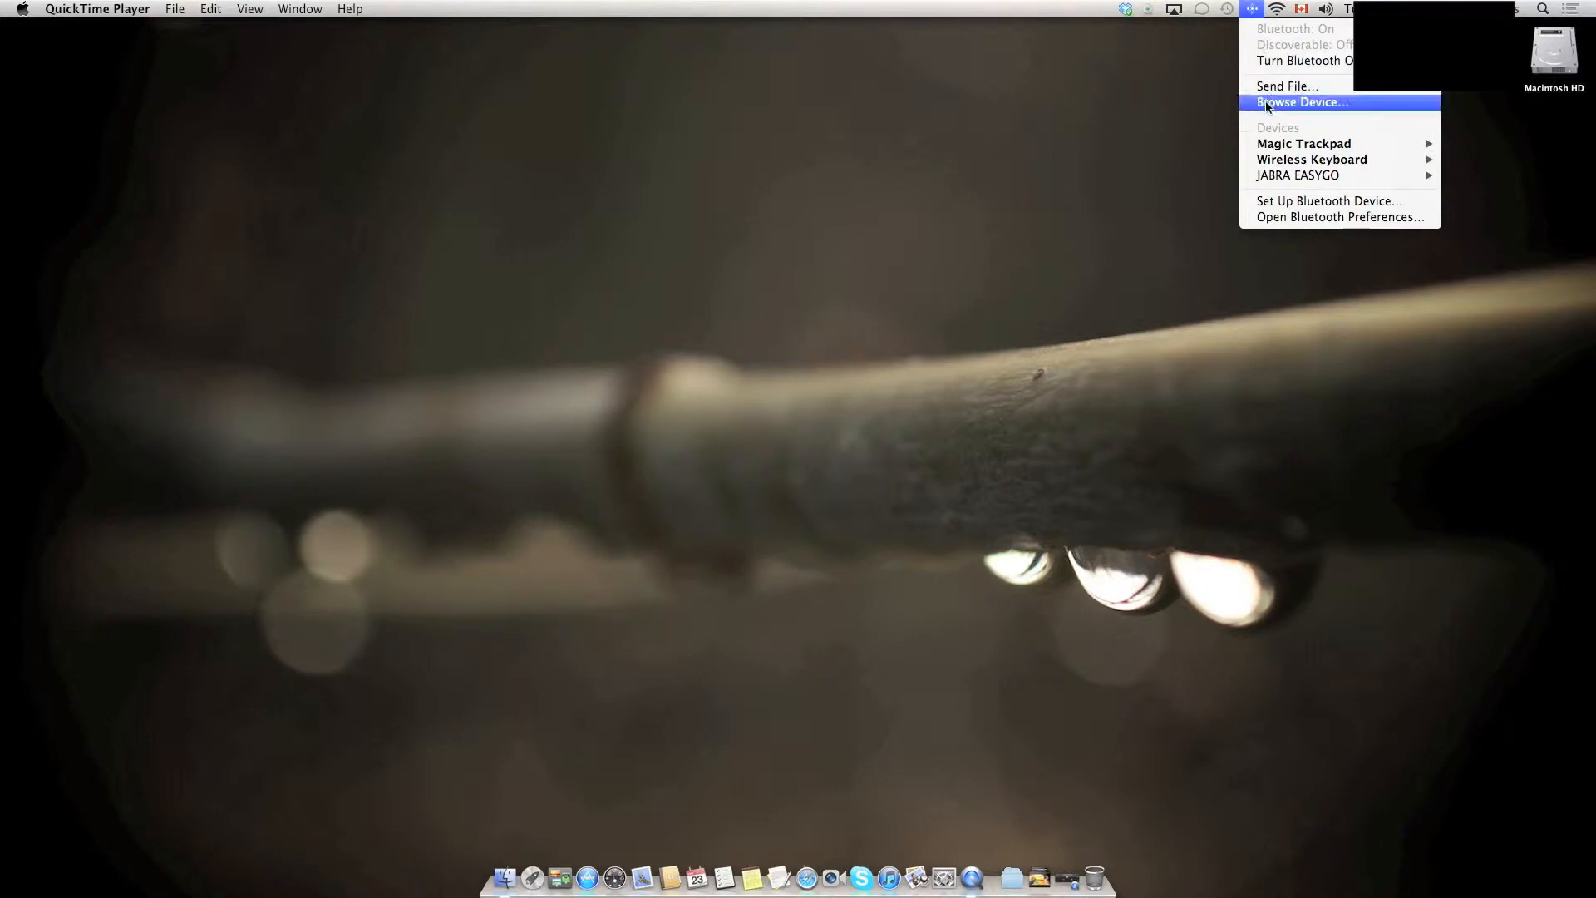
{"action": "mouse_move", "coordinate": [1304, 142]}
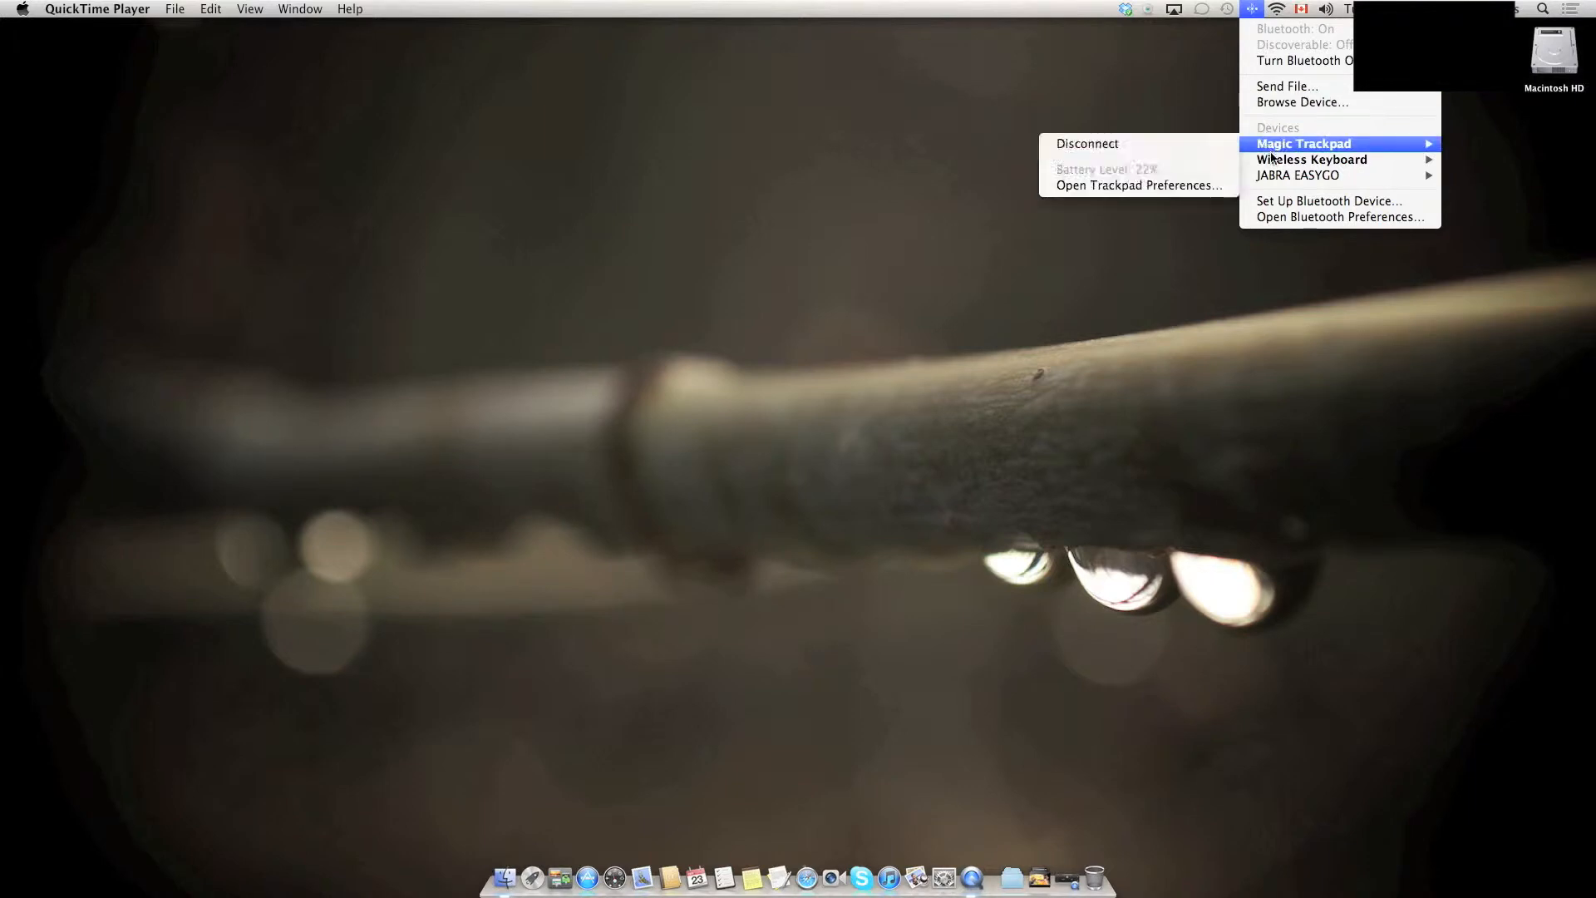
{"action": "mouse_move", "coordinate": [1298, 175]}
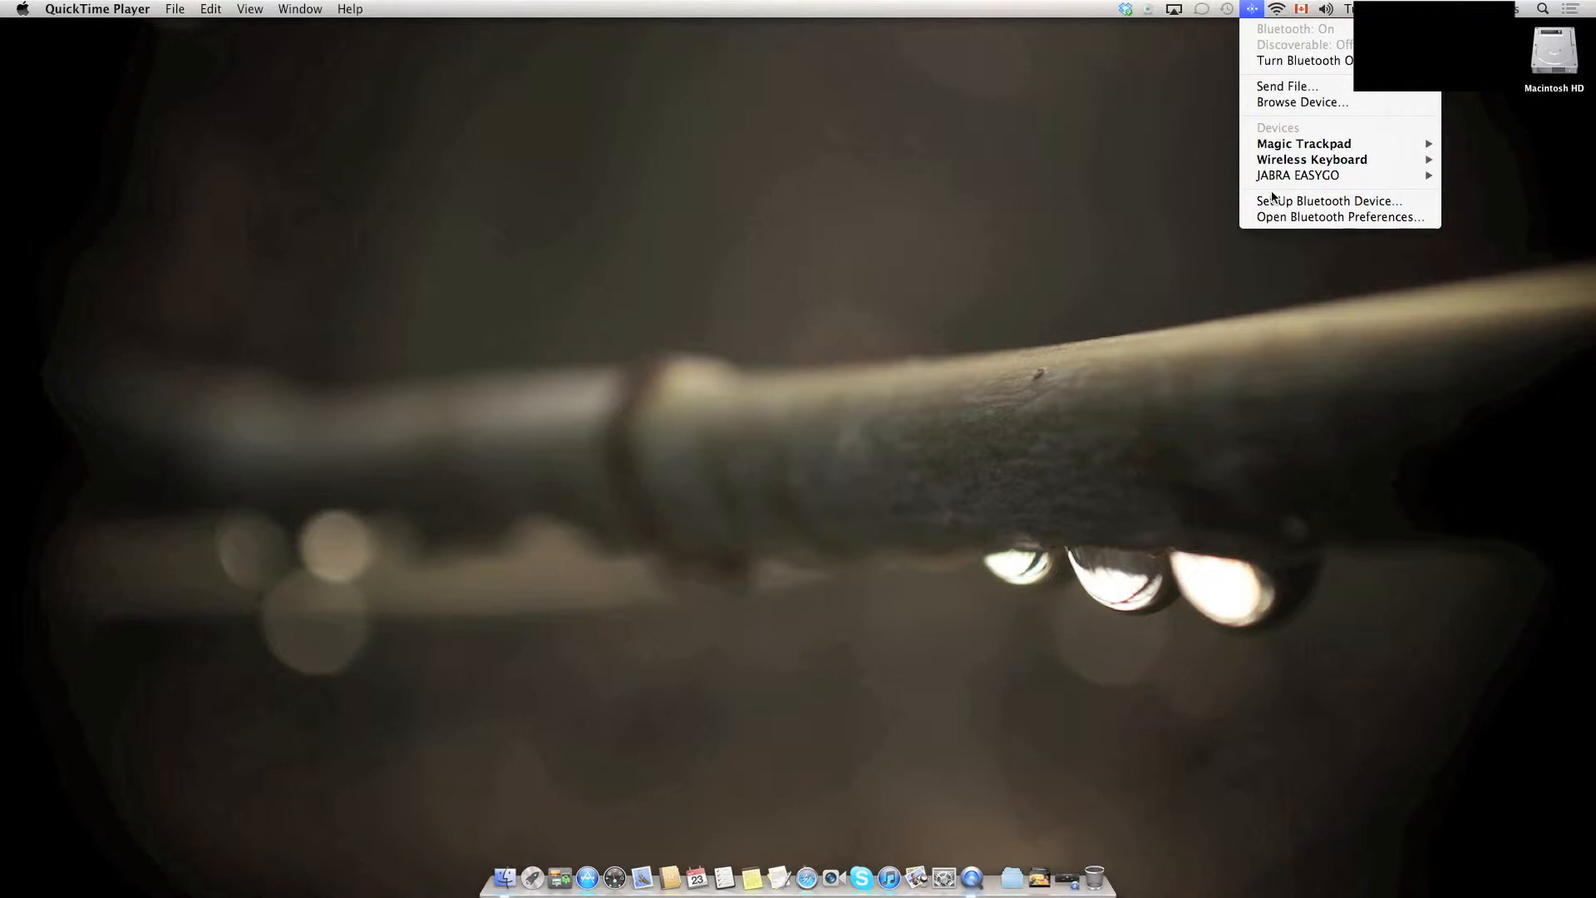
{"action": "mouse_move", "coordinate": [1328, 201]}
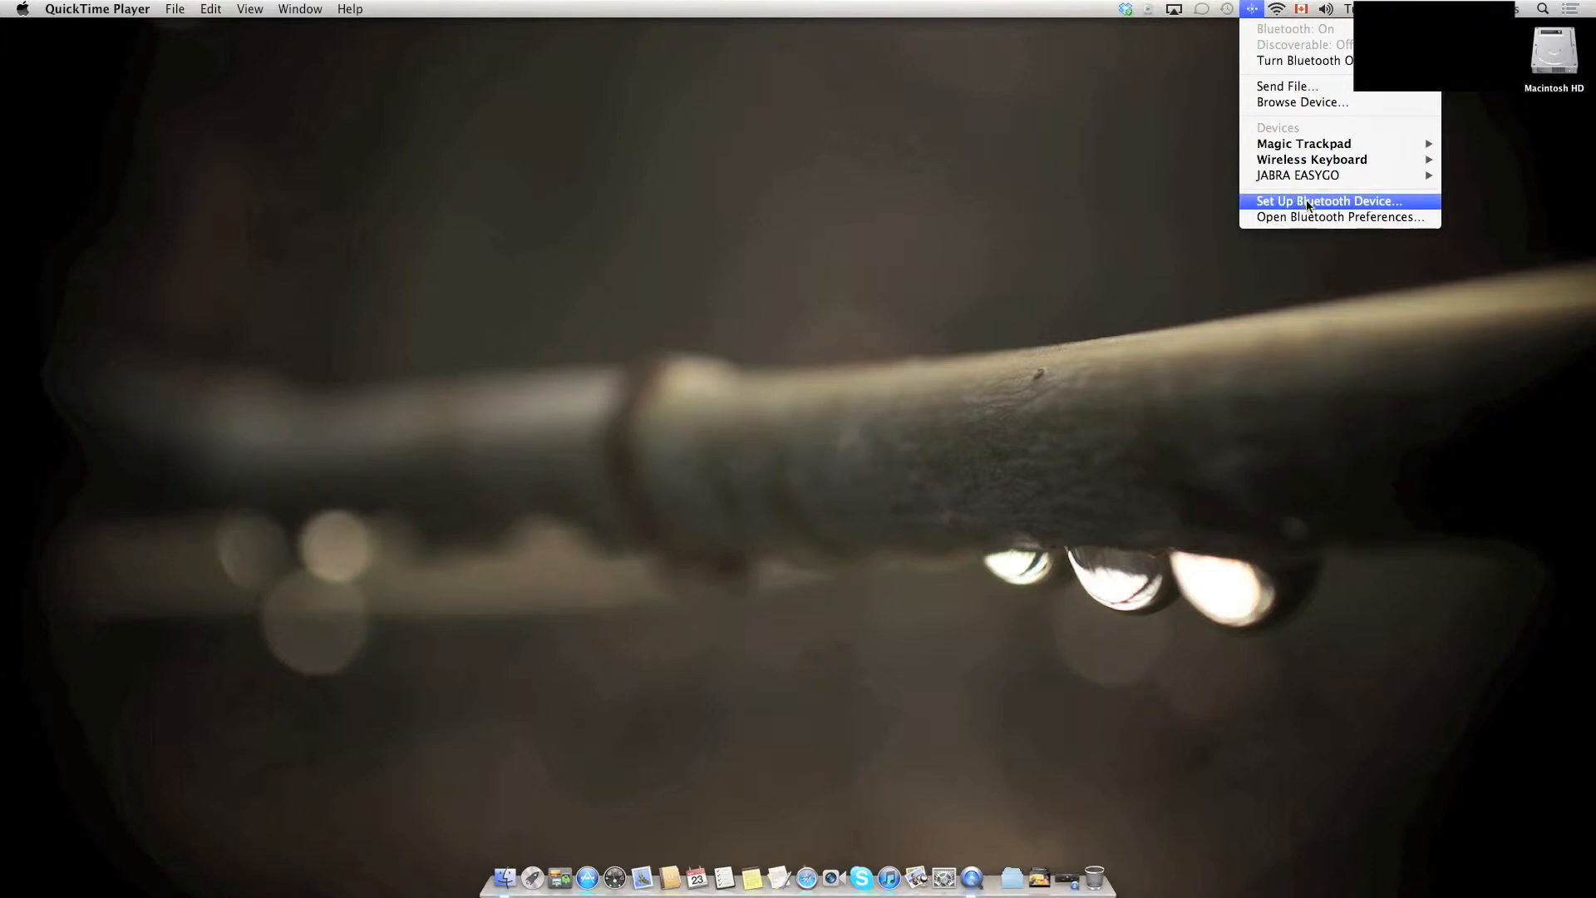
Launch Set Up Bluetooth Device… and let the assistant find the nearby mouse
{"action": "left_click", "coordinate": [1328, 200]}
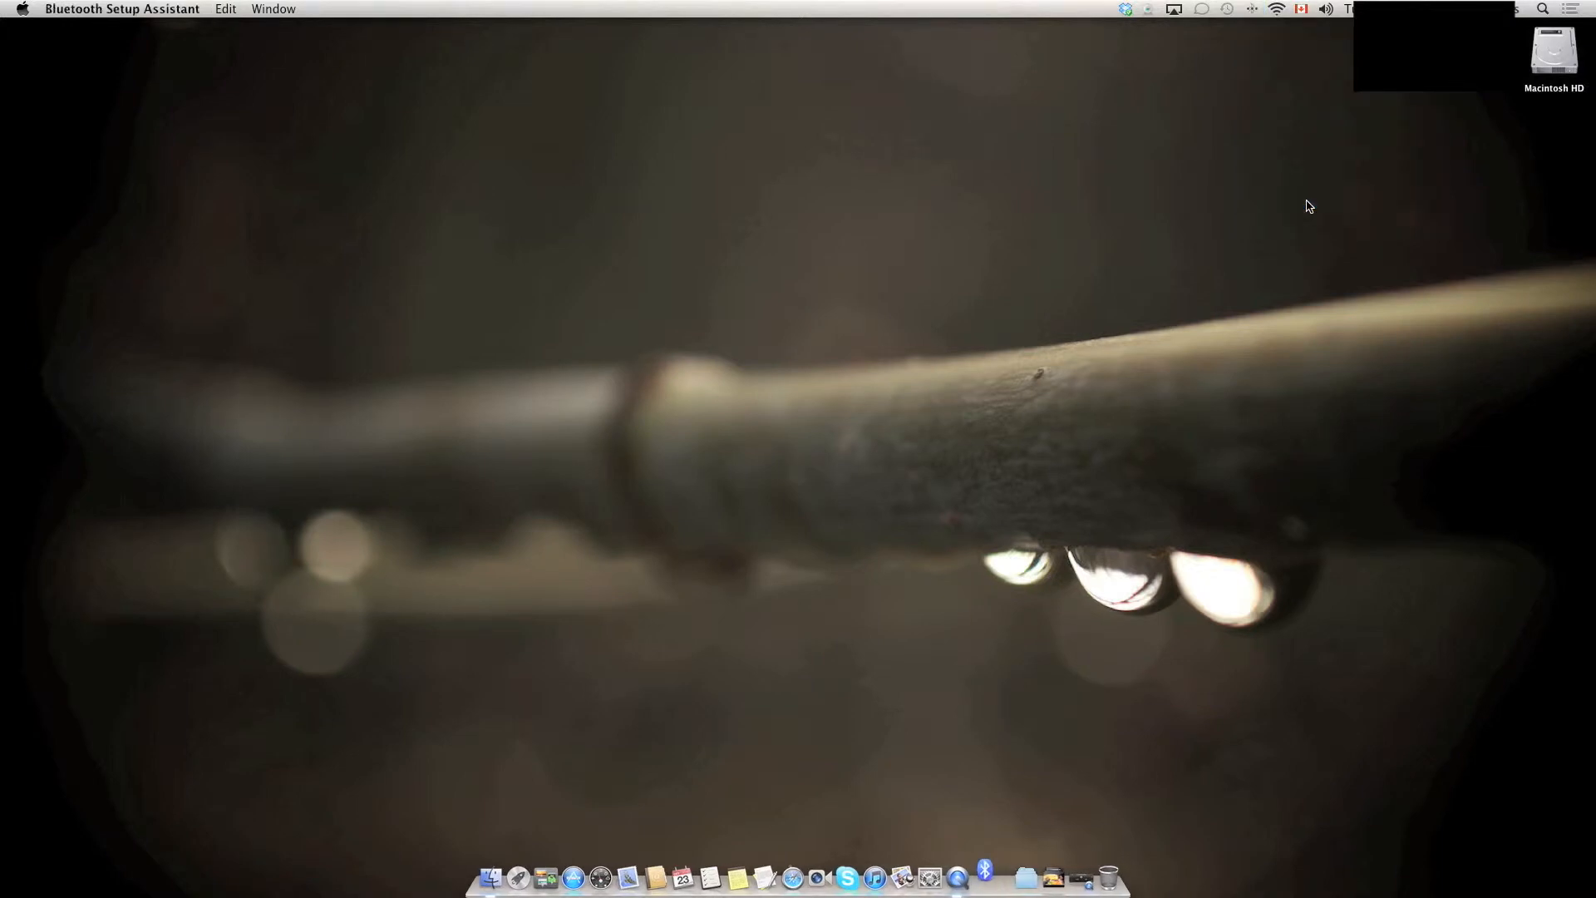
{"action": "left_click", "coordinate": [983, 876]}
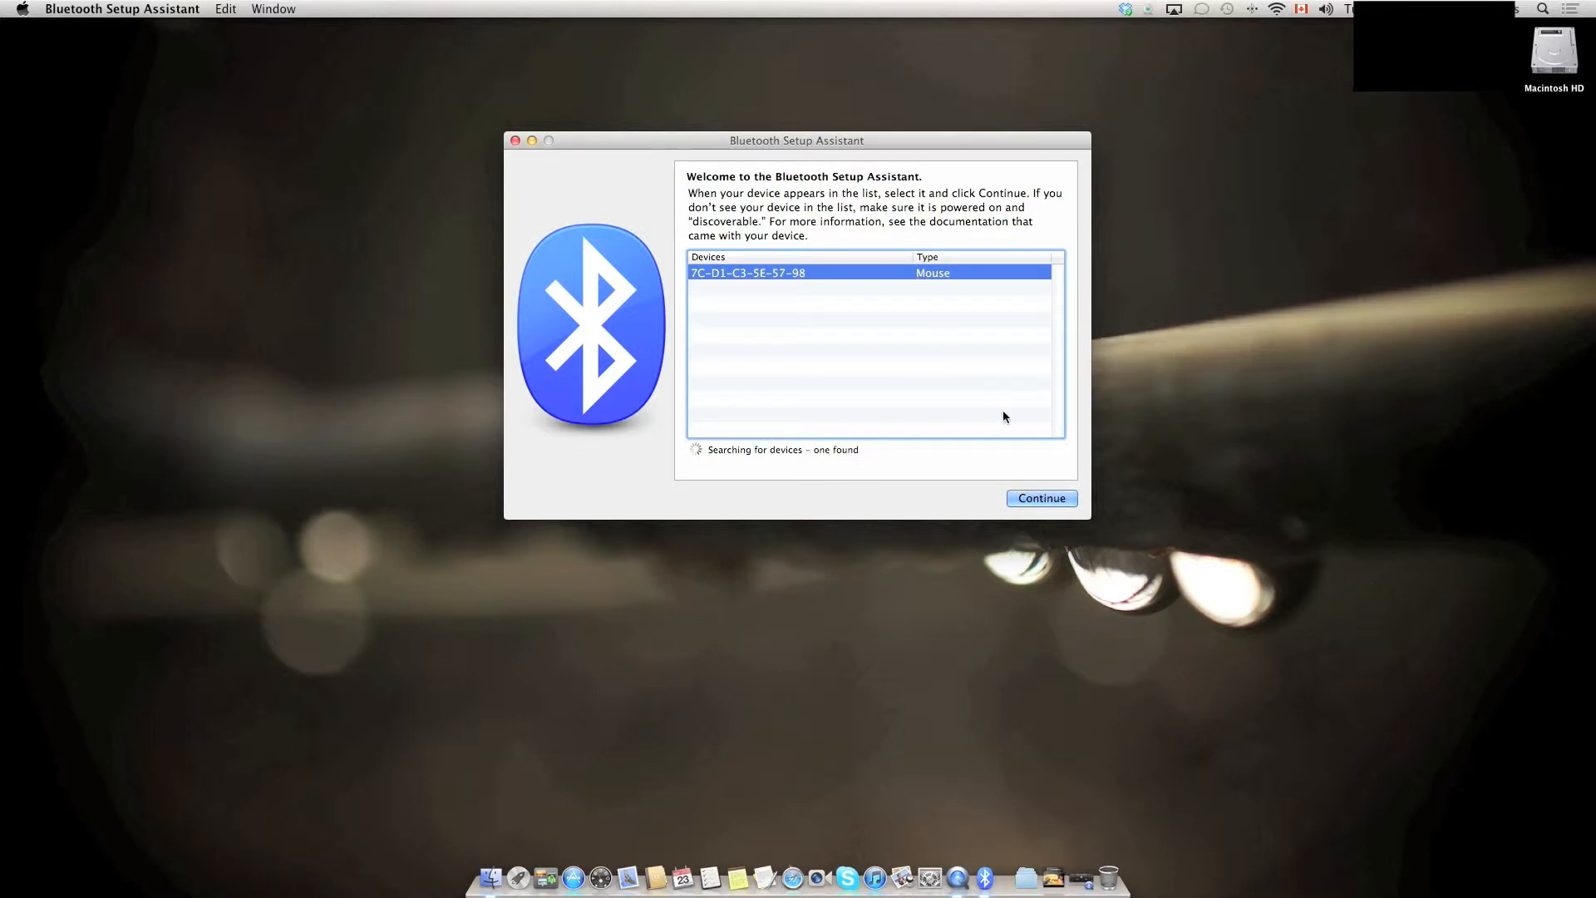
Continue with the found Magic Mouse until the conclusion screen confirms it is set up
{"action": "left_click", "coordinate": [1041, 498]}
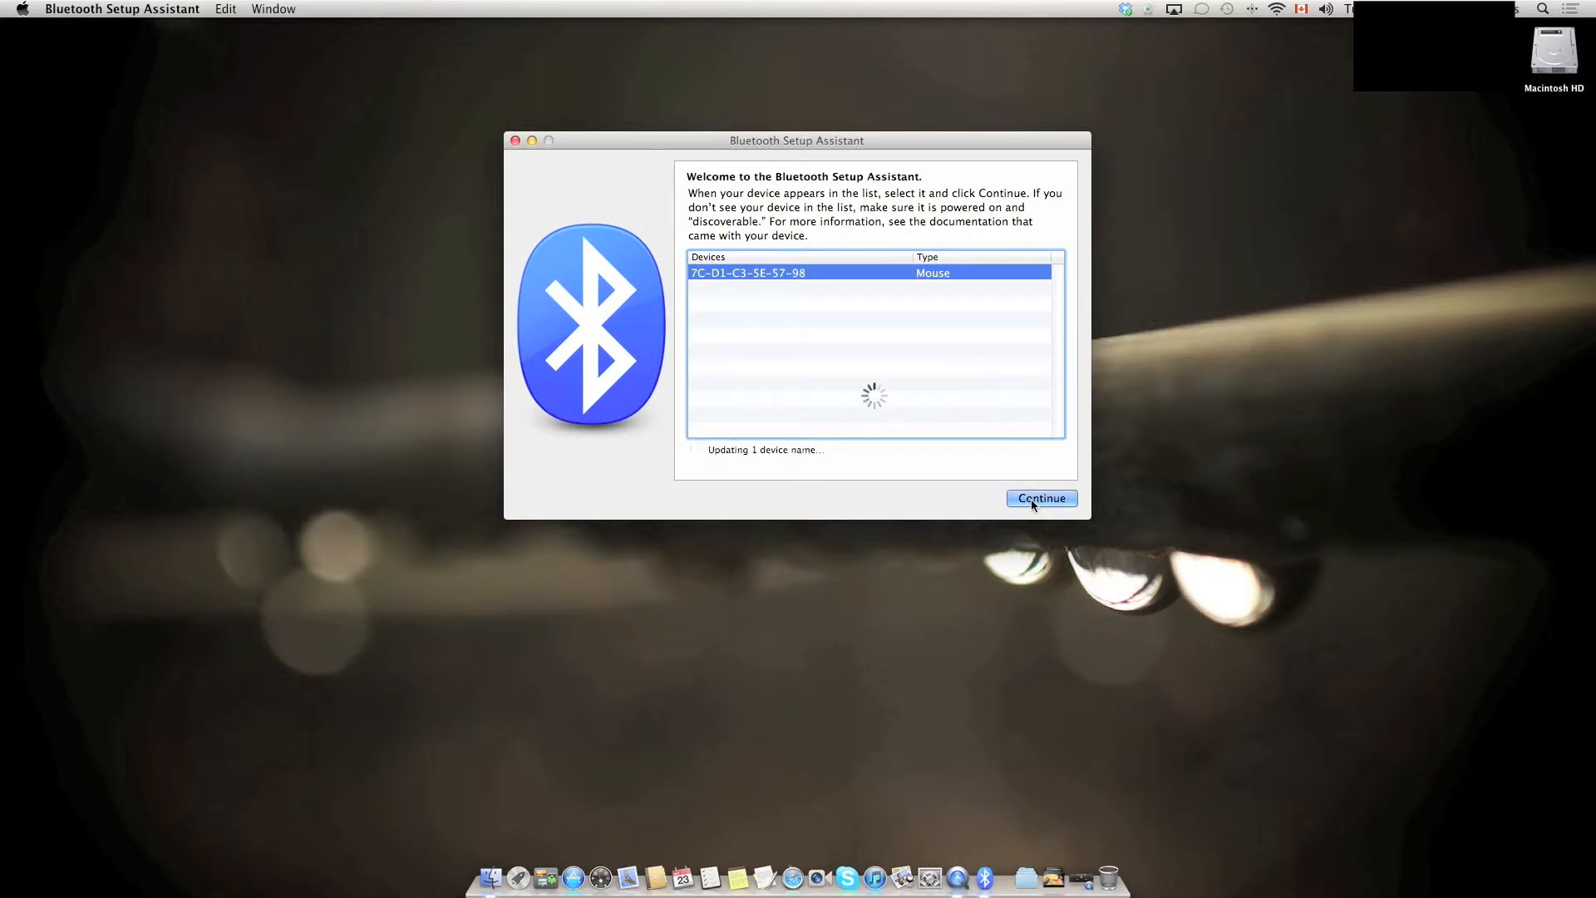
{"action": "left_click", "coordinate": [1040, 499]}
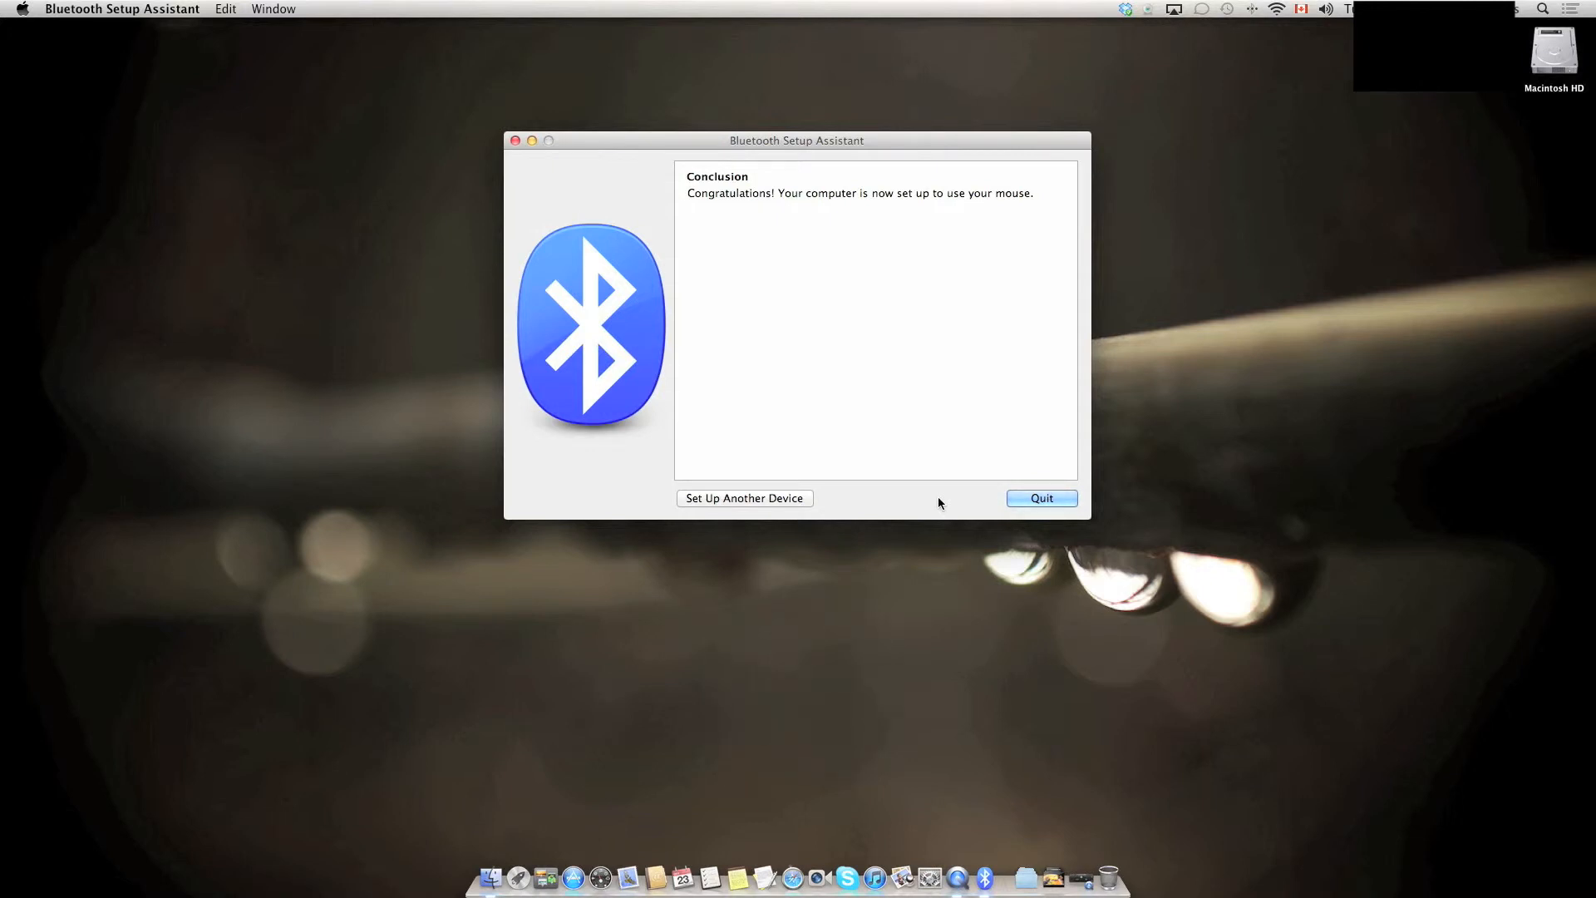
{"action": "mouse_move", "coordinate": [784, 317]}
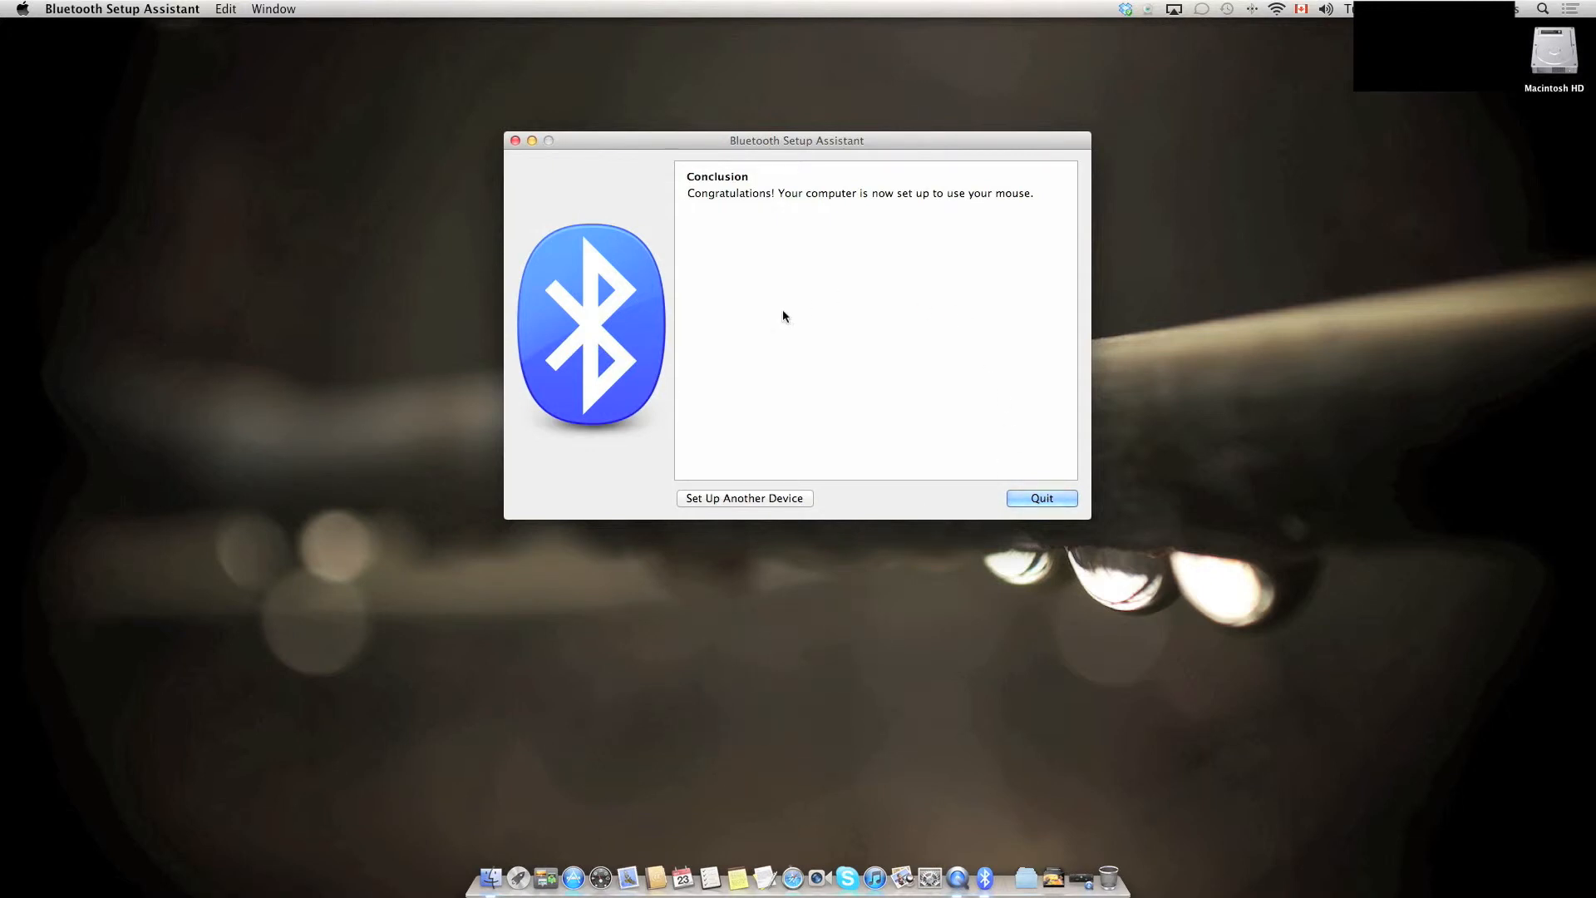
{"action": "mouse_move", "coordinate": [784, 381]}
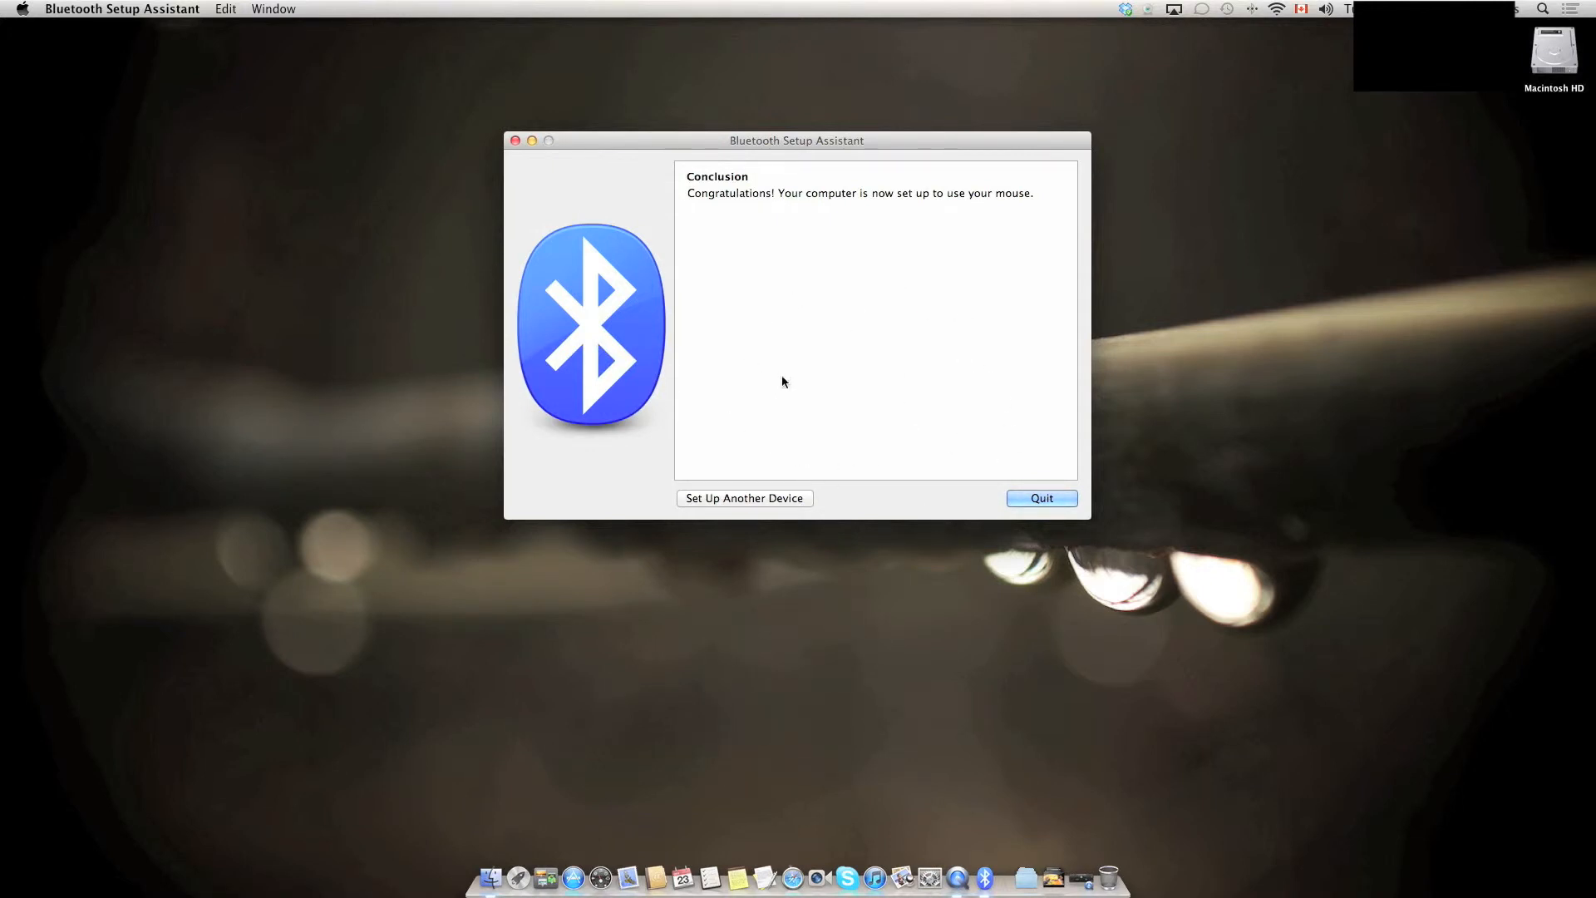
{"action": "mouse_move", "coordinate": [718, 350]}
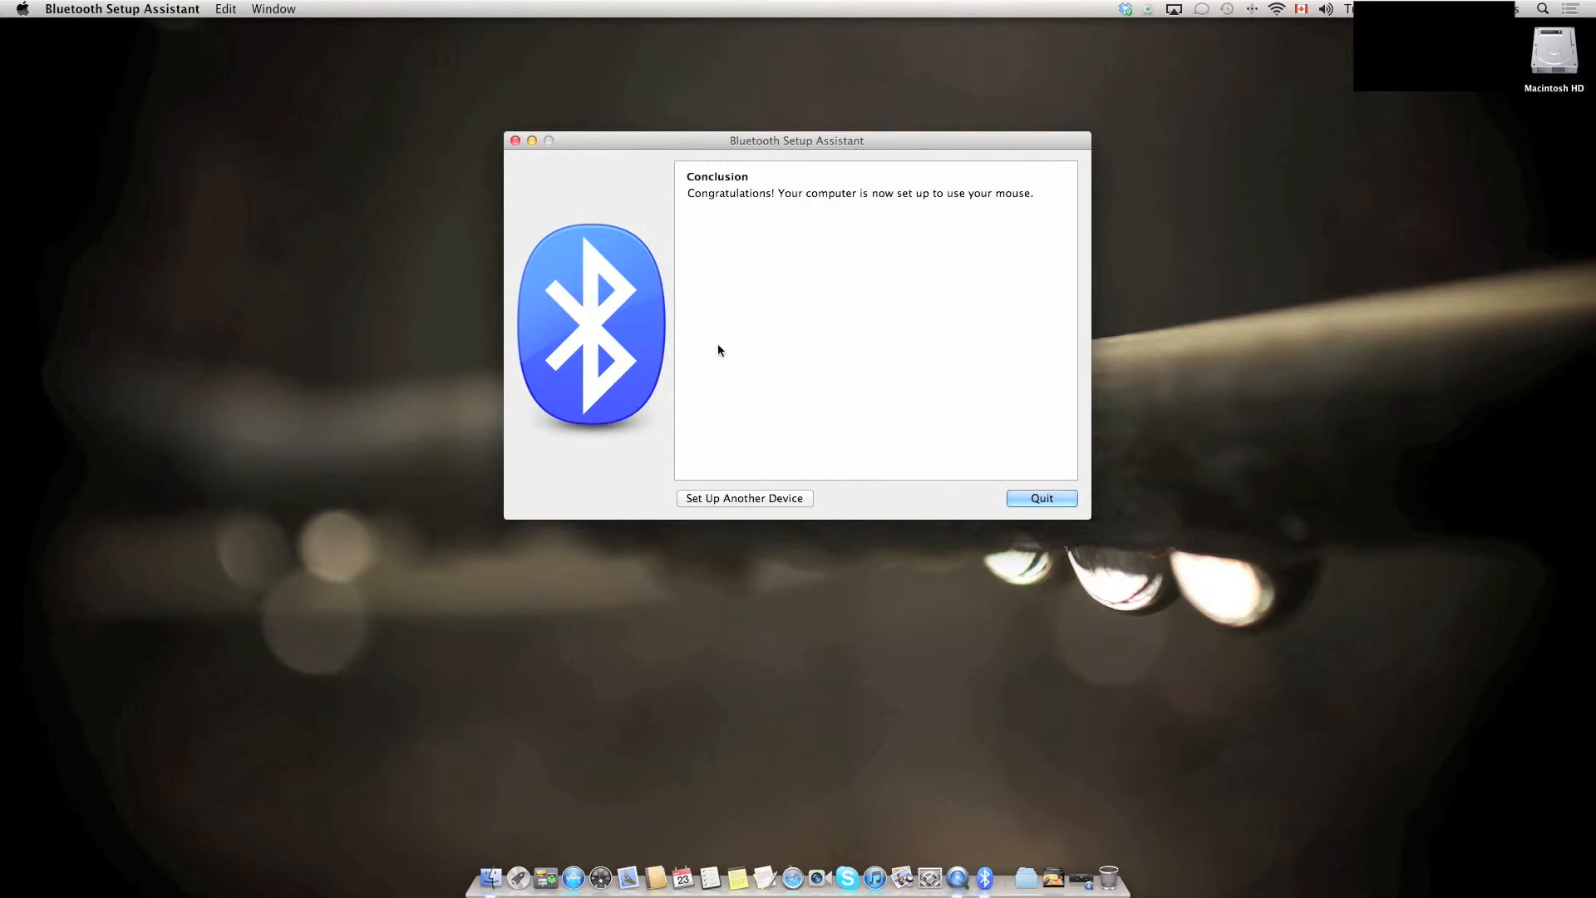